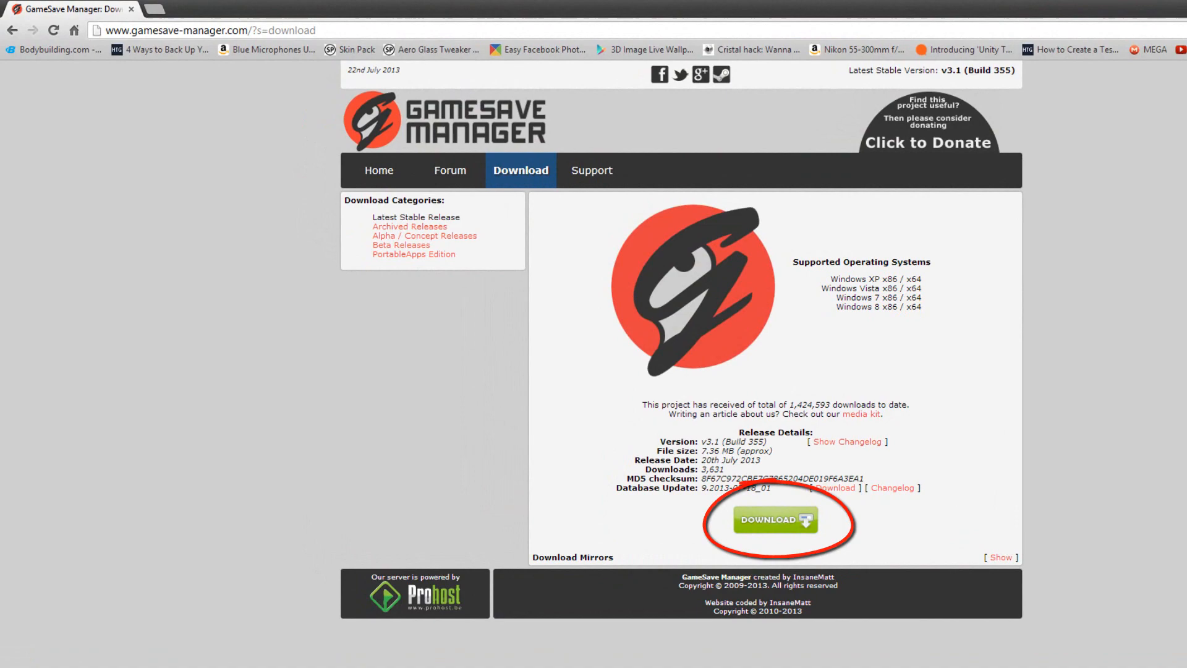
# Step: Download the latest stable release, v3.1 Build 355, from the Download page
pyautogui.click(774, 521)
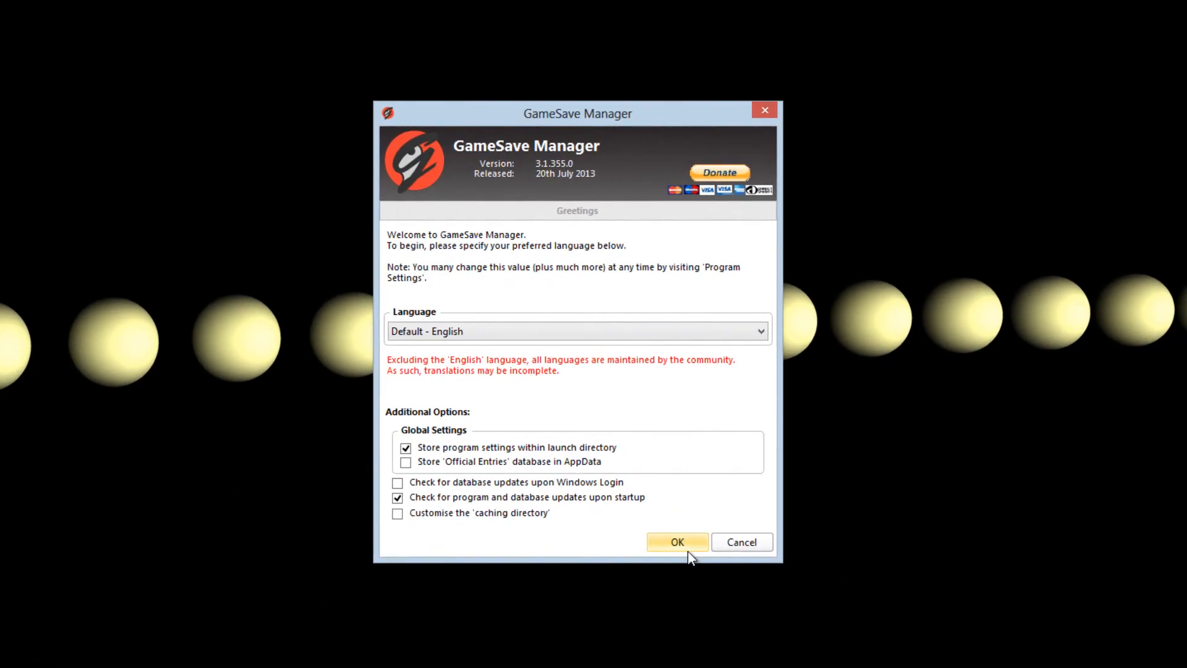
# Step: Accept English defaults, decline installing and admin-rights restart, and let the save scan finish
pyautogui.click(676, 542)
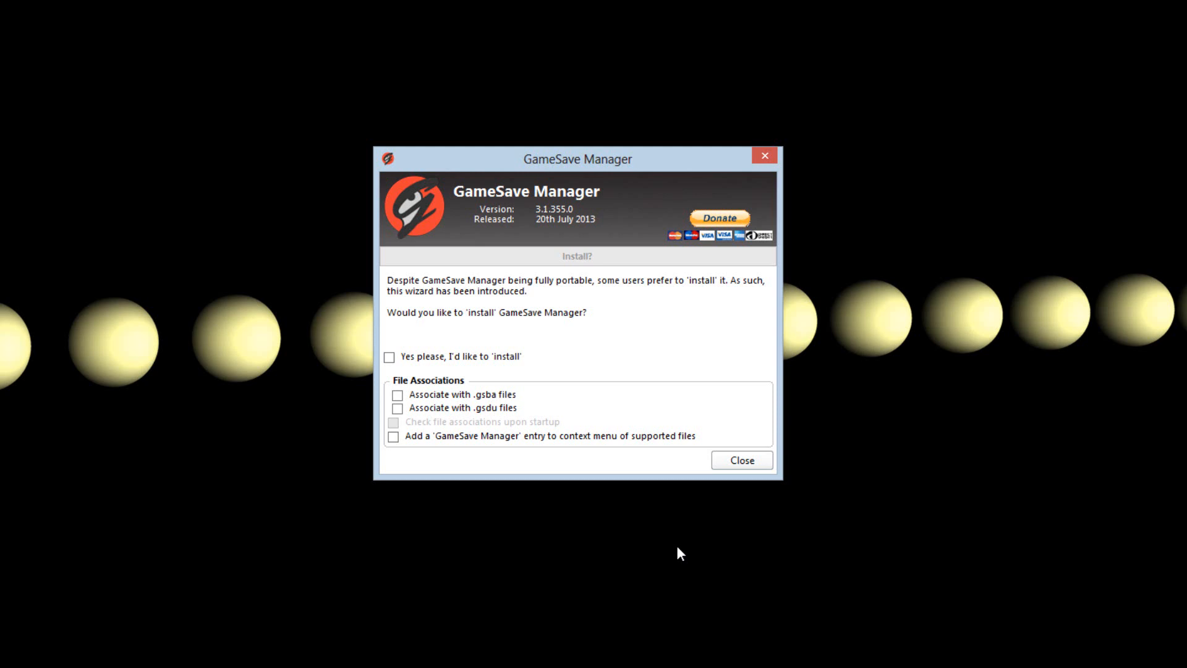
pyautogui.moveTo(742, 460)
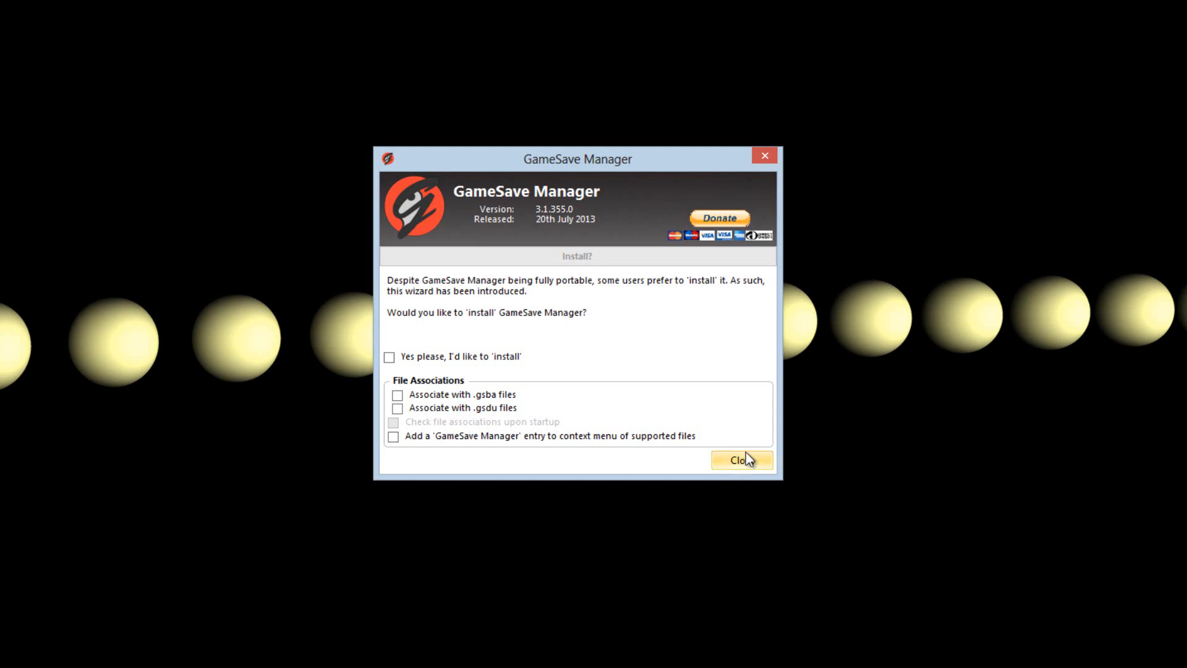
pyautogui.click(741, 460)
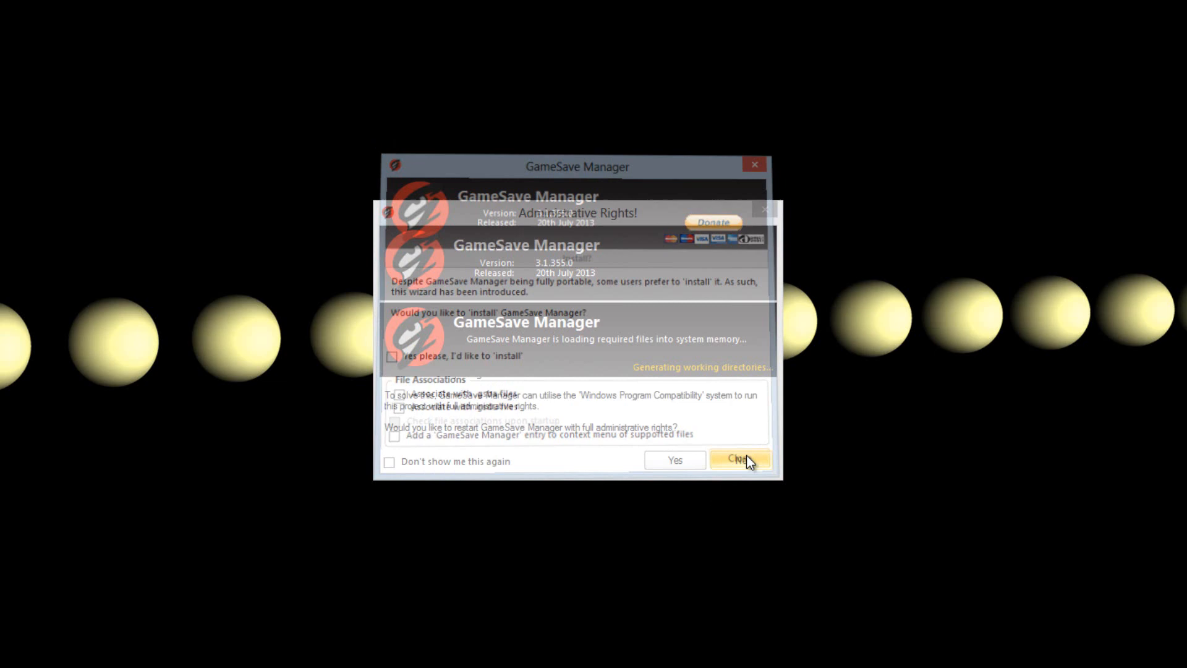
pyautogui.click(739, 460)
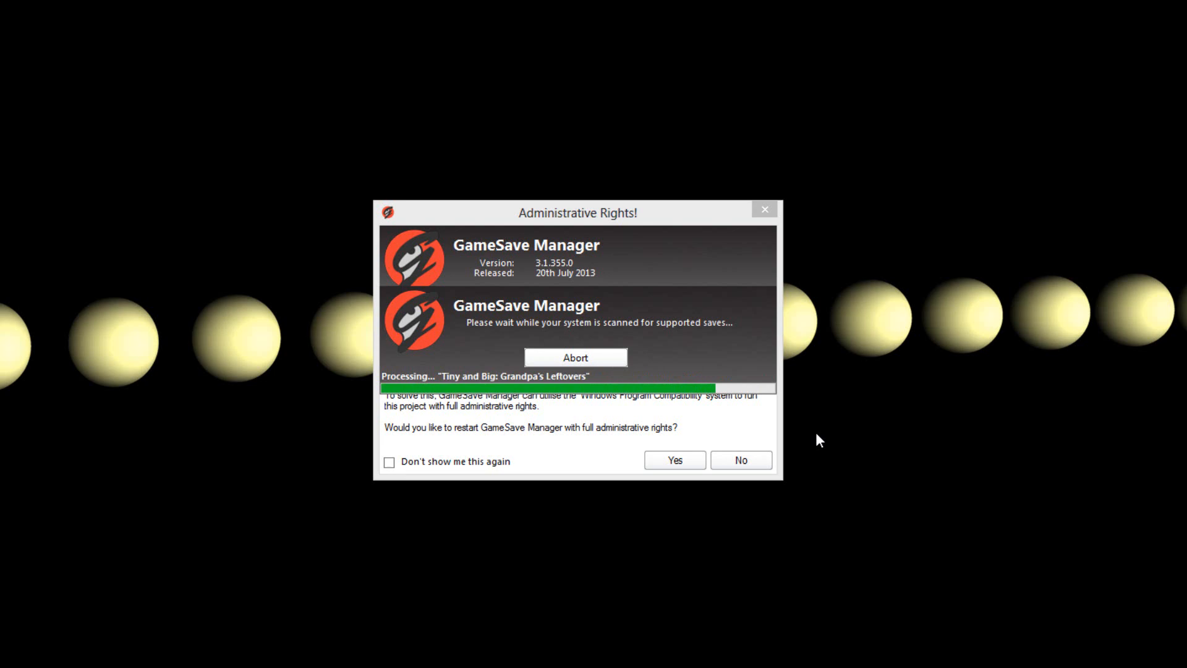
pyautogui.click(740, 460)
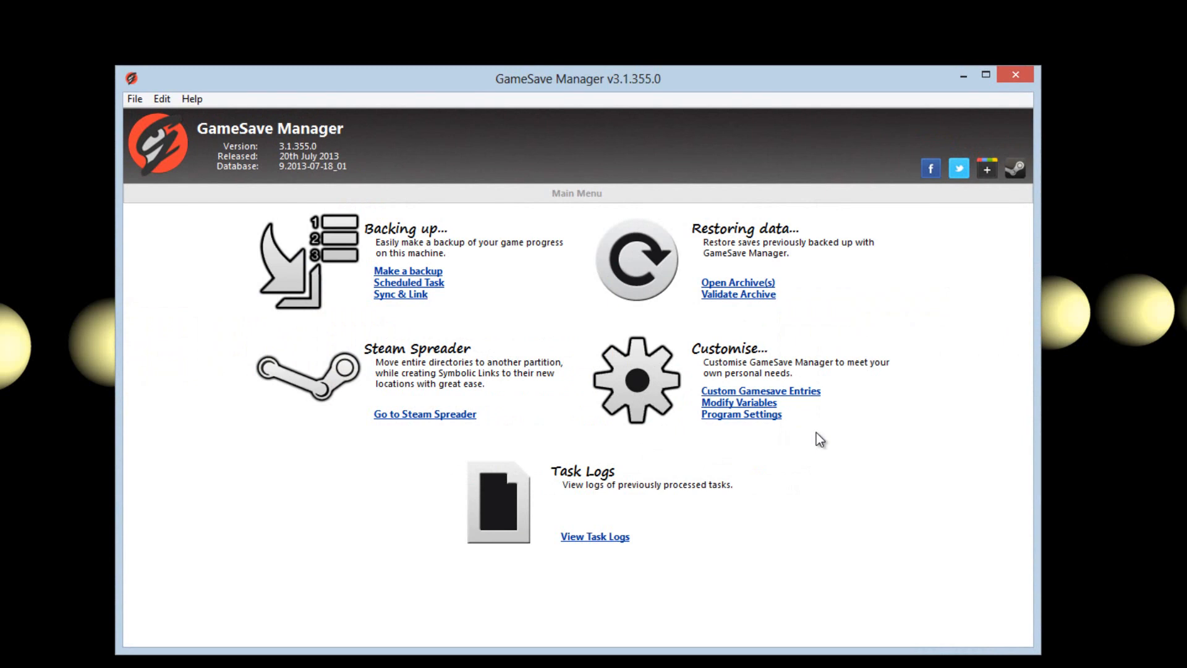
pyautogui.moveTo(343, 251)
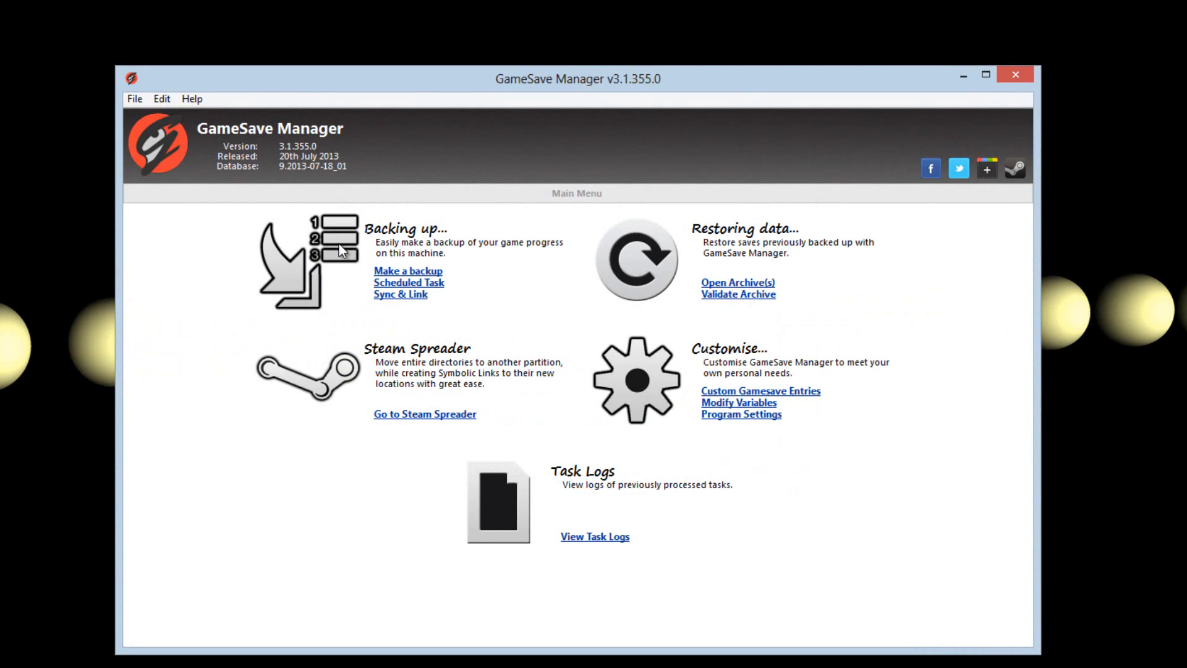
# Step: Start a backup, mark Crysis 3, and launch the backup task asking for a destination folder
pyautogui.click(407, 271)
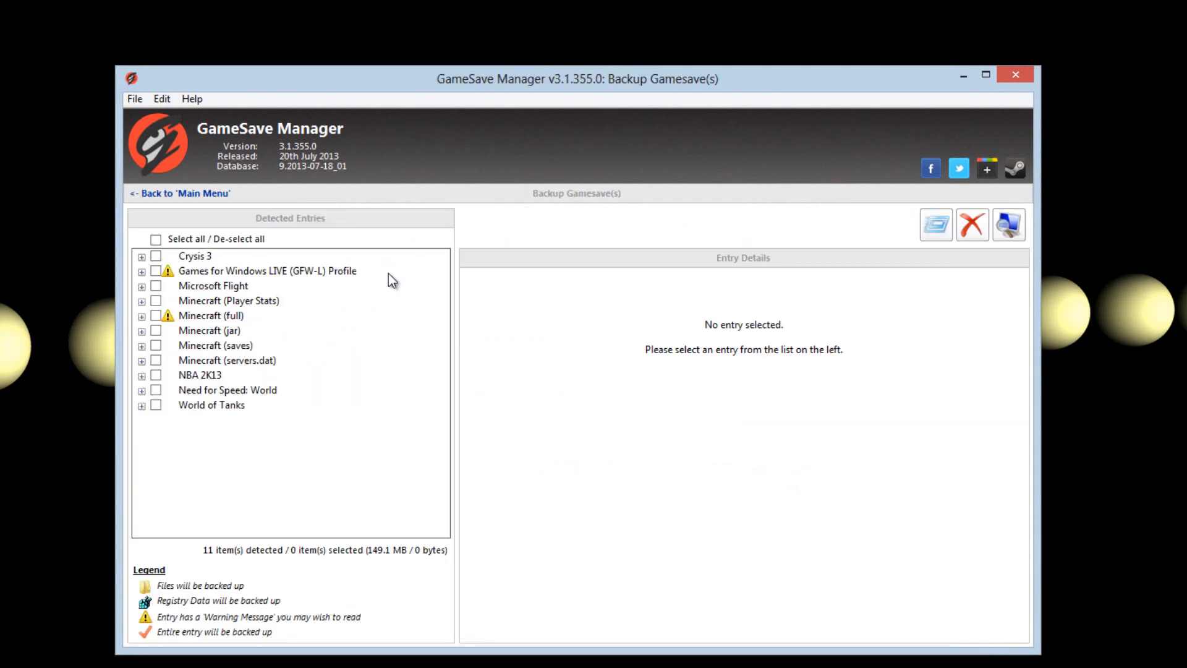
pyautogui.moveTo(195, 262)
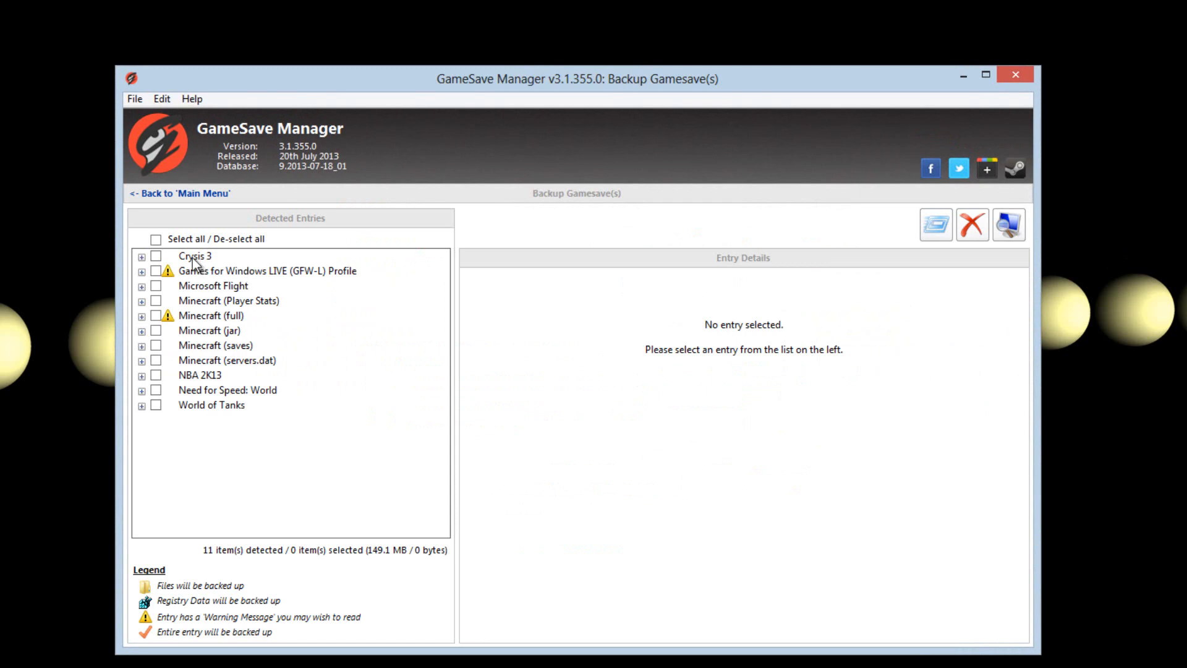
pyautogui.click(194, 256)
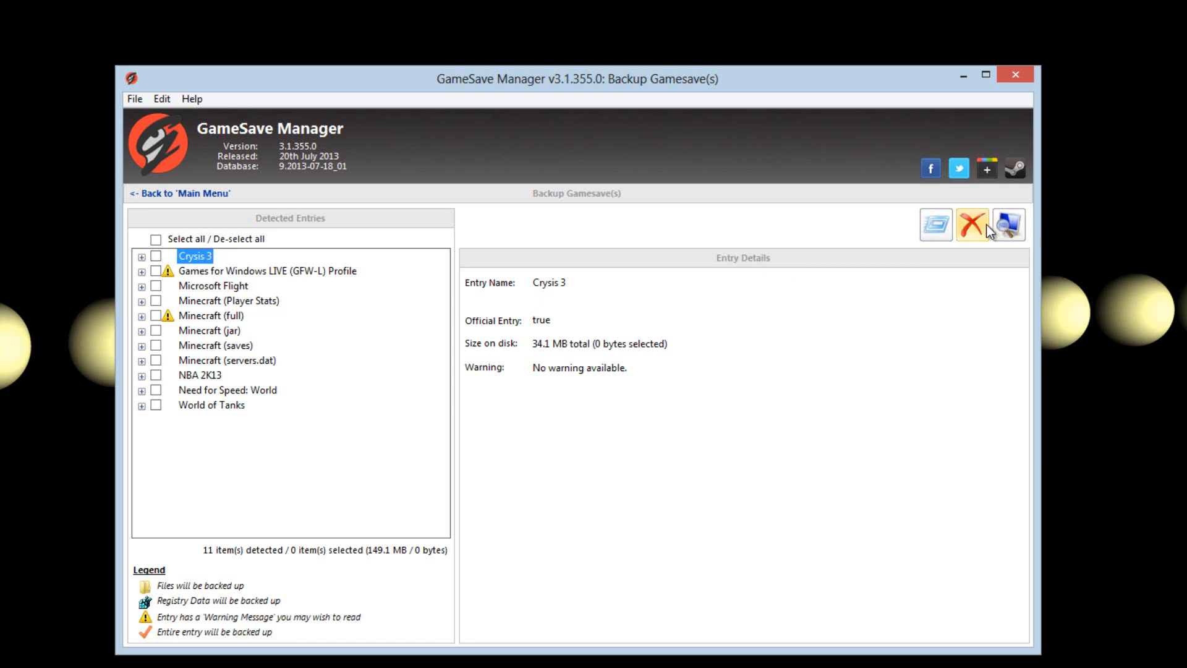
pyautogui.moveTo(936, 226)
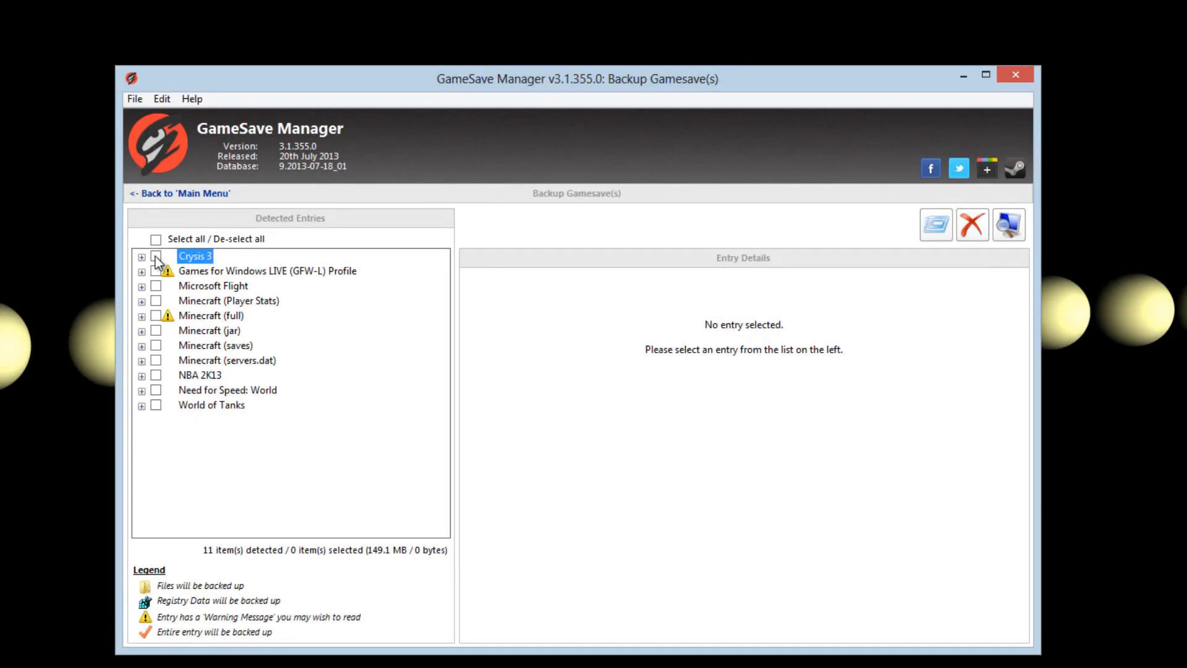
pyautogui.click(156, 256)
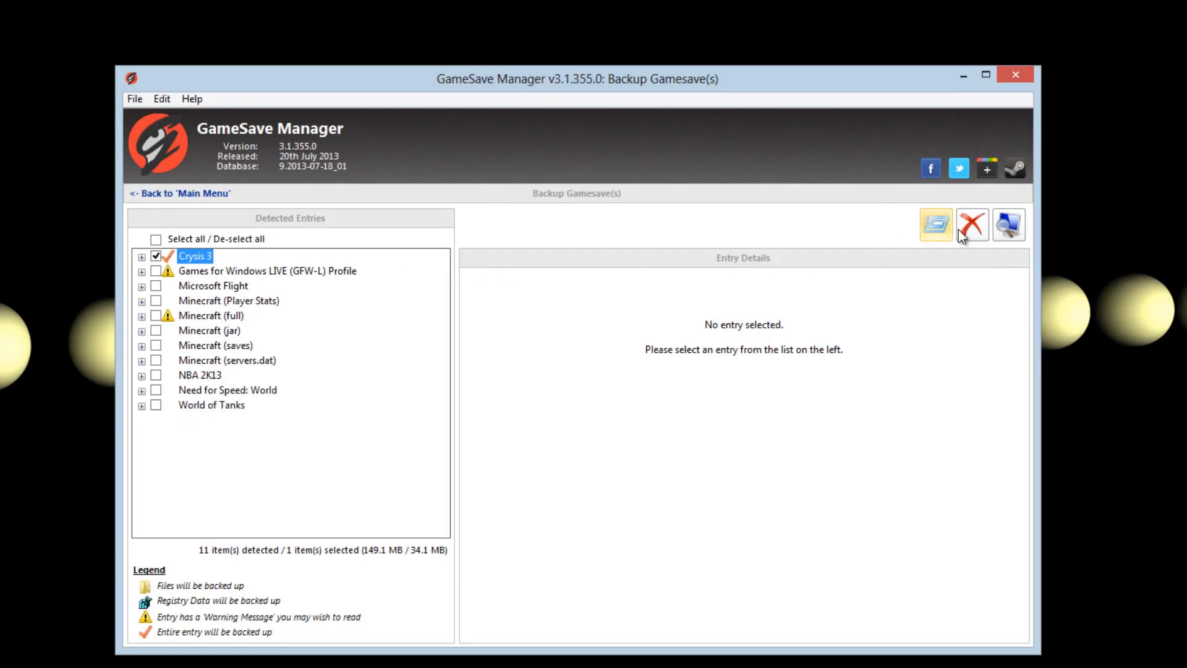
pyautogui.click(937, 225)
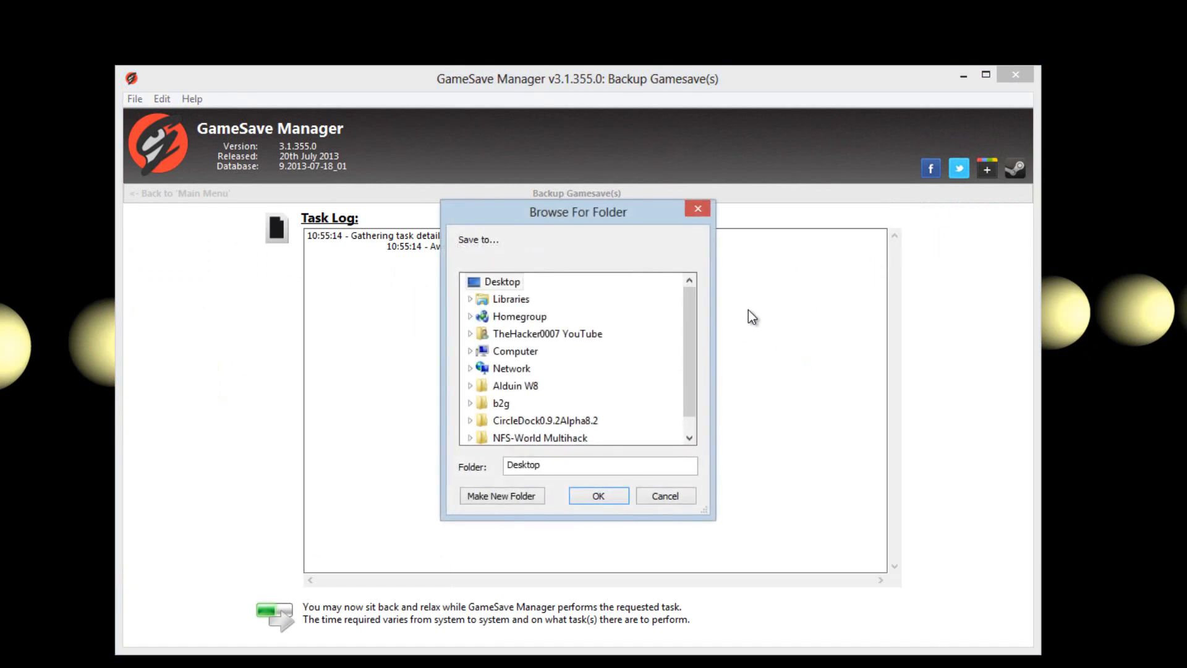
pyautogui.moveTo(687, 325)
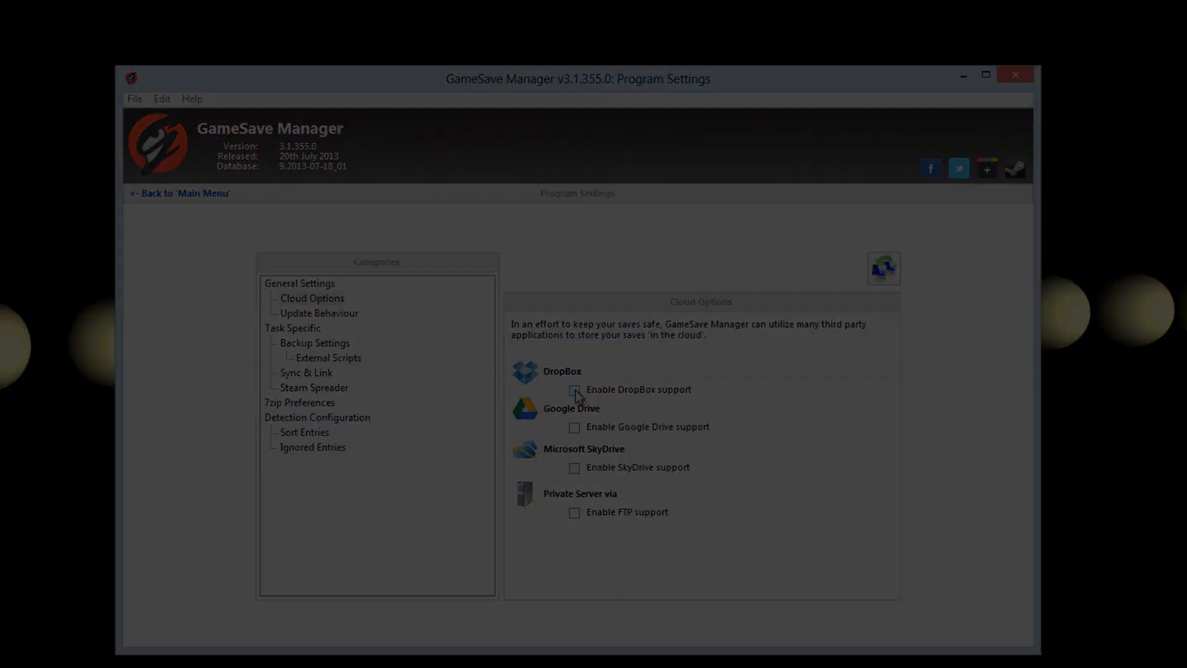
# Step: Enable DropBox support in the Cloud Options settings
pyautogui.click(306, 372)
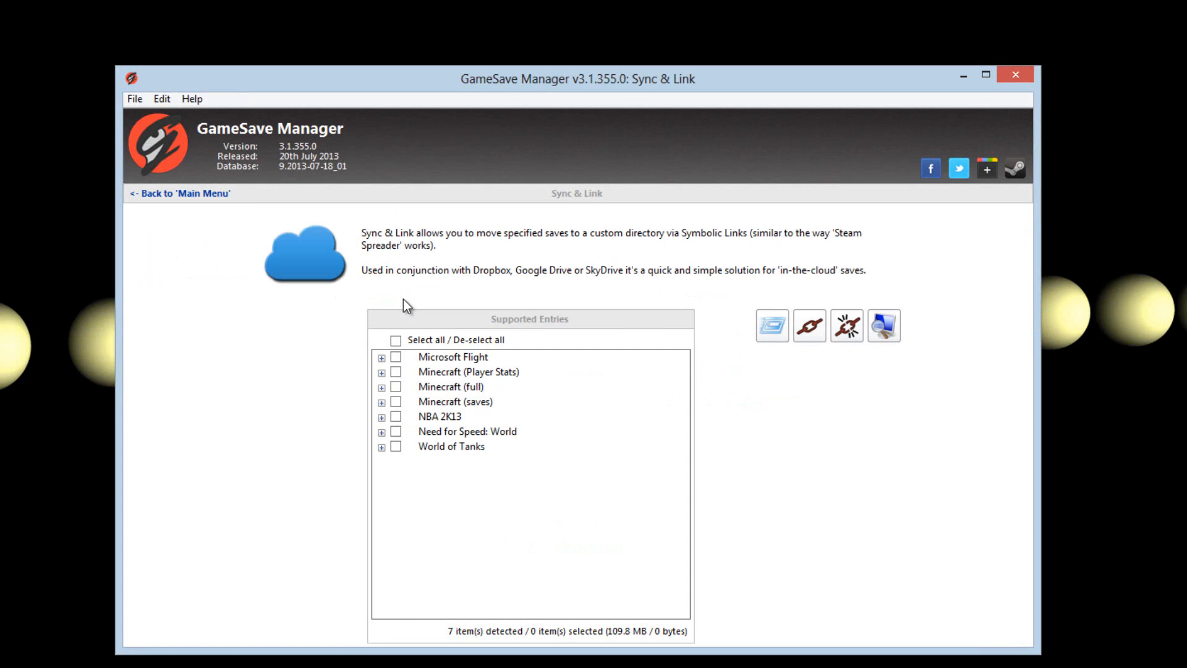
pyautogui.moveTo(393, 380)
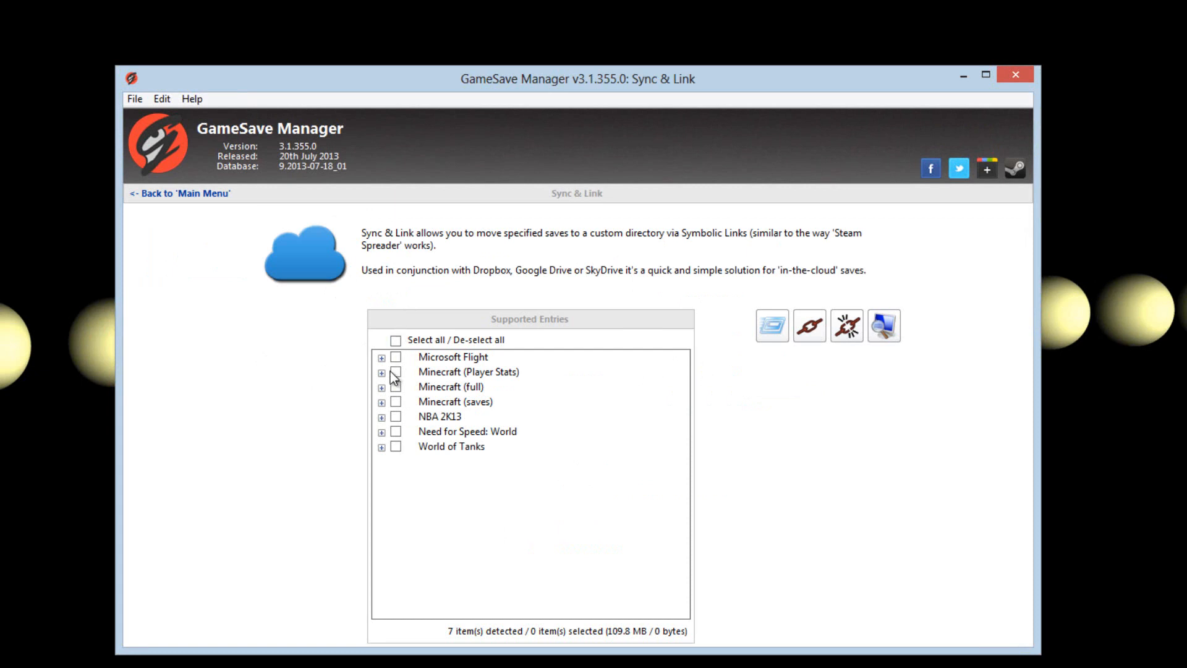
# Step: Mark Microsoft Flight for syncing to a custom directory on the Sync & Link page
pyautogui.click(396, 356)
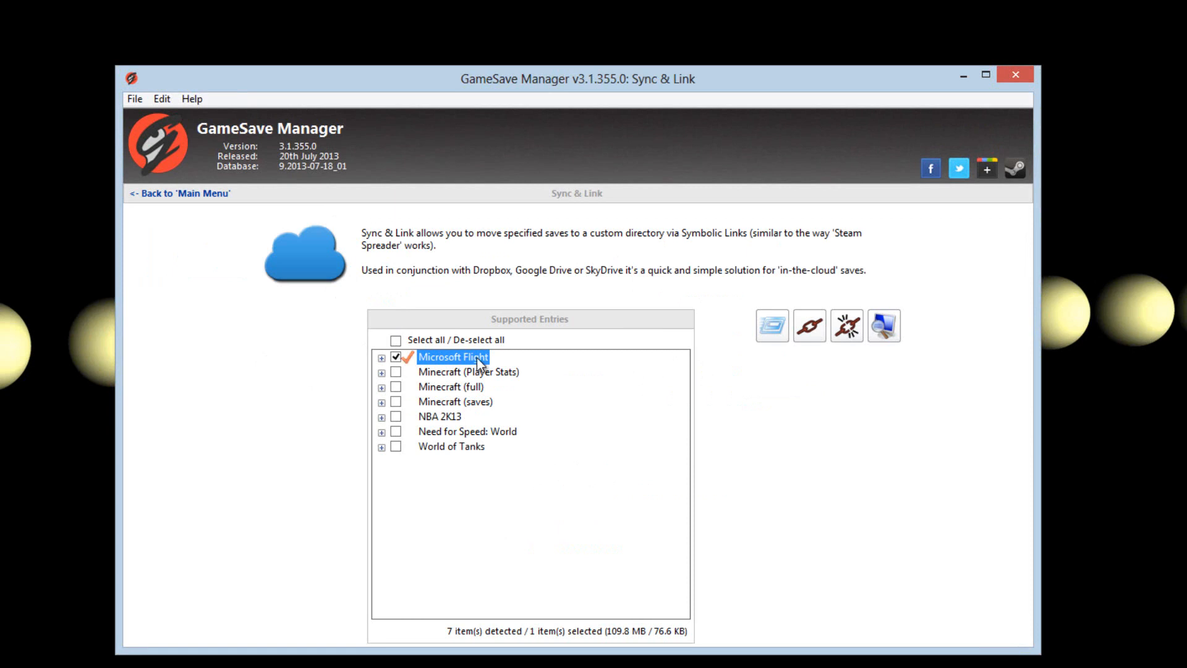
pyautogui.moveTo(809, 326)
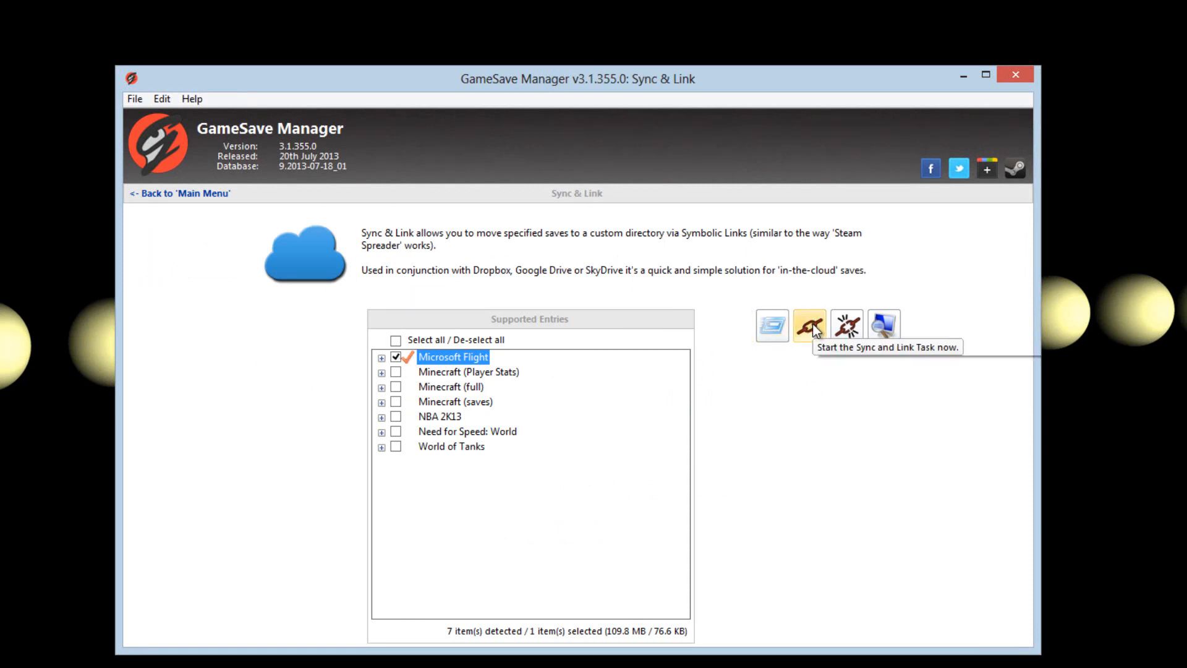
pyautogui.moveTo(846, 325)
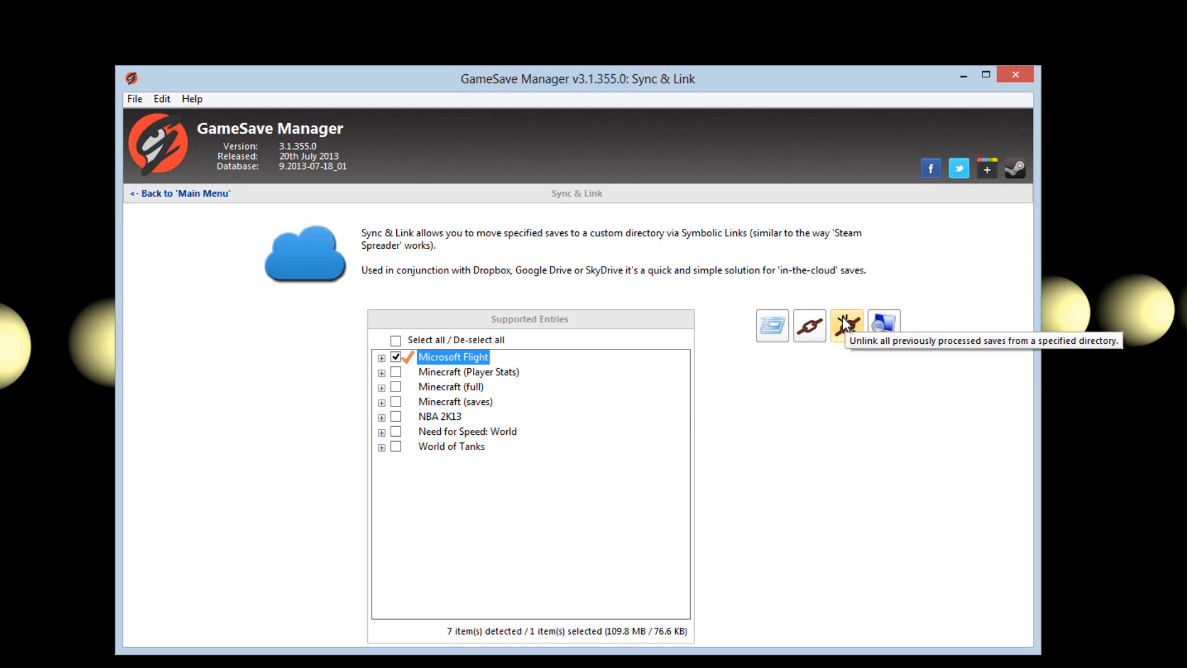
pyautogui.click(770, 325)
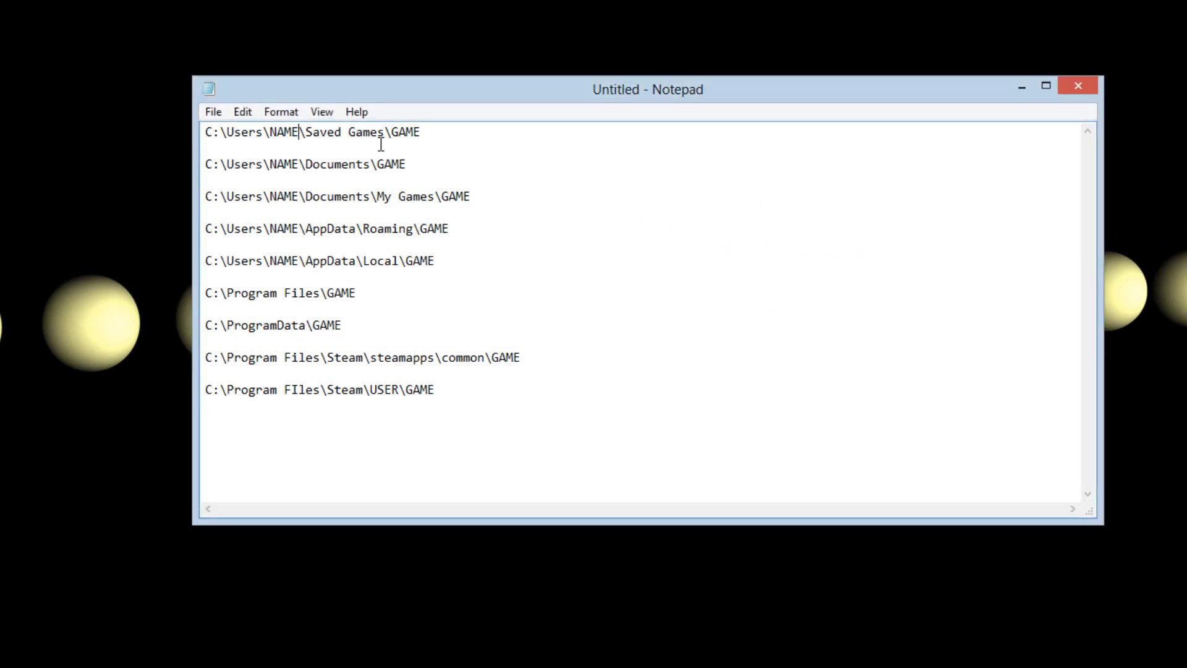
# Step: Replace the NAME placeholder in the first save path with the user name Bob
pyautogui.press('Backspace')
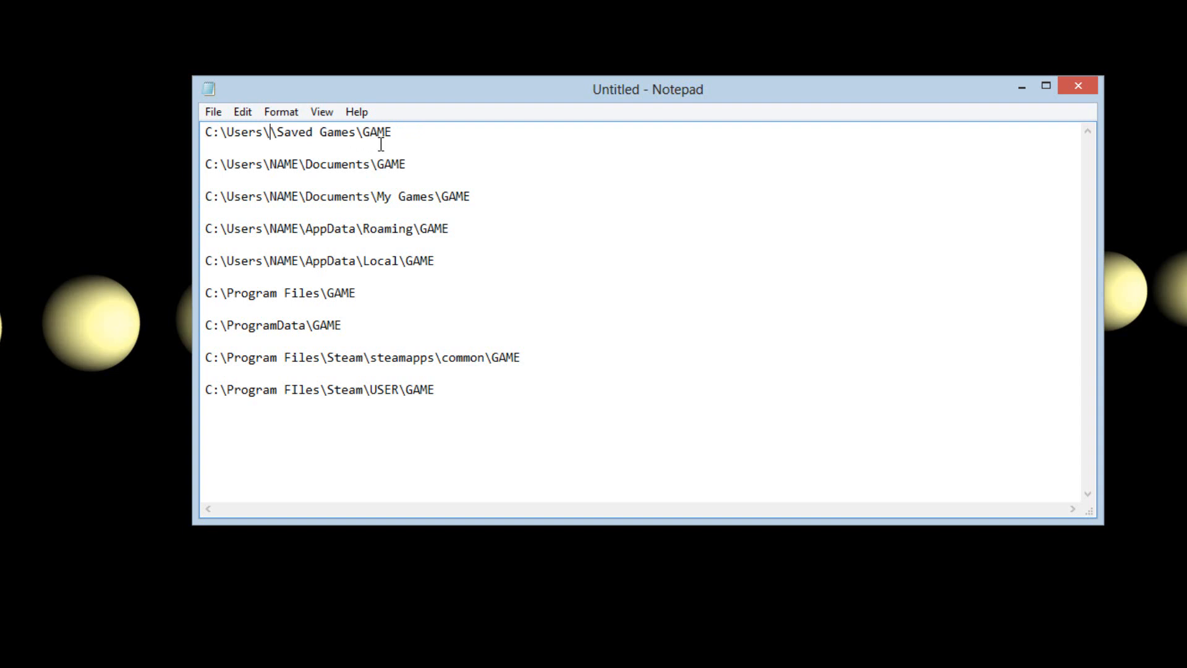
pyautogui.write('Bob')
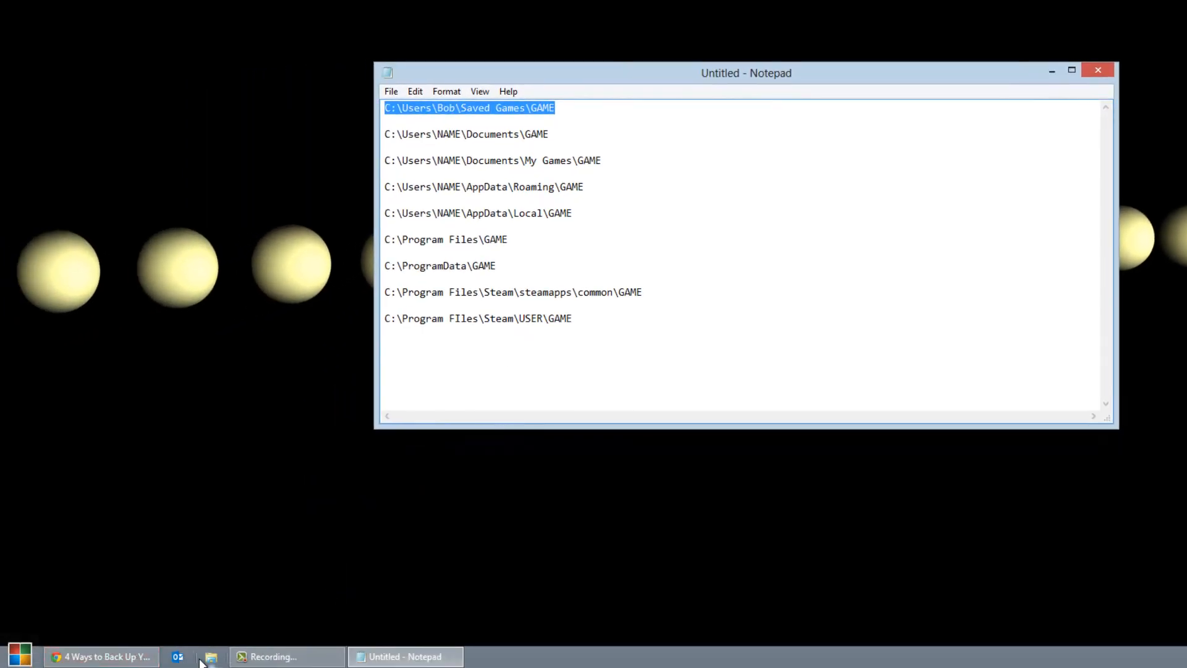
# Step: Try the placeholder Saved Games path in File Explorer and dismiss the path-not-found error
pyautogui.click(212, 657)
pyautogui.write('C:\\Users\\NAME\\Saved Games\\GAME')
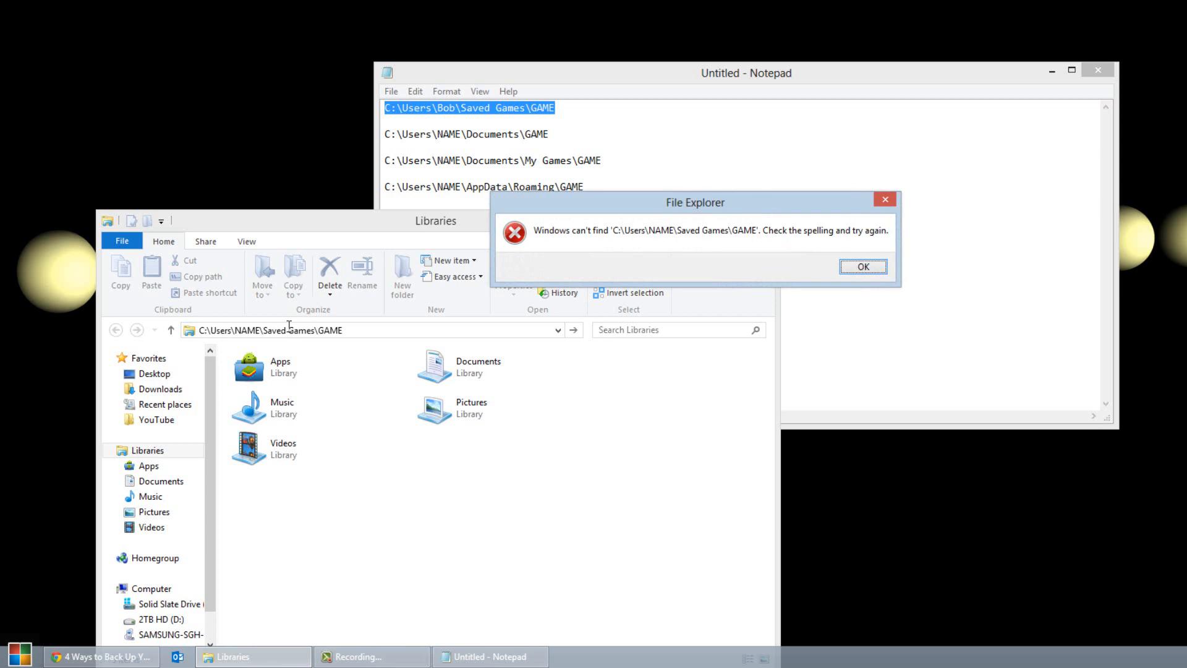
pyautogui.click(862, 266)
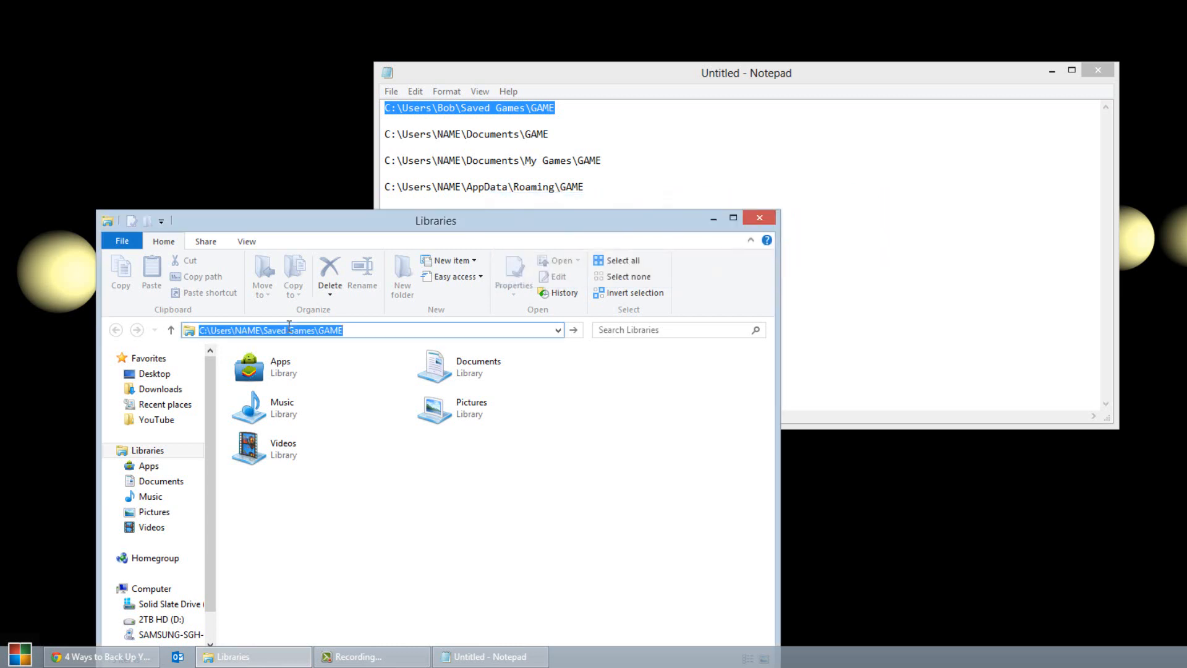